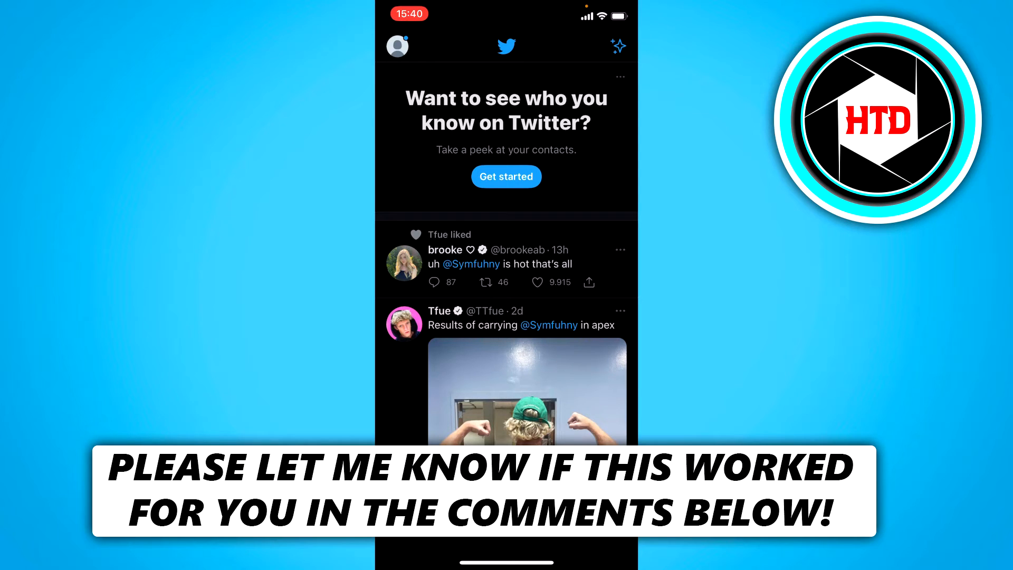
pyautogui.click(397, 46)
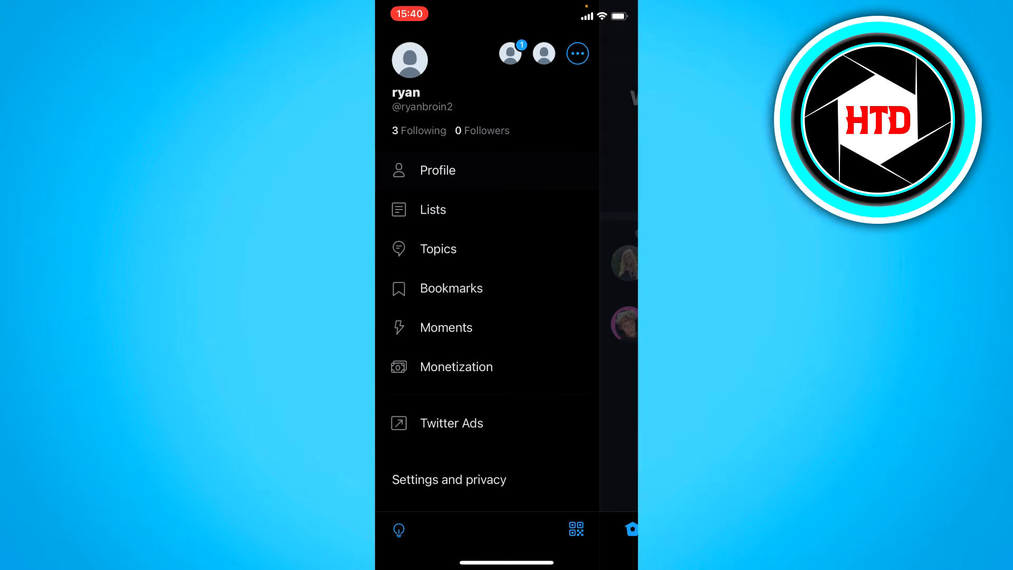
pyautogui.click(437, 170)
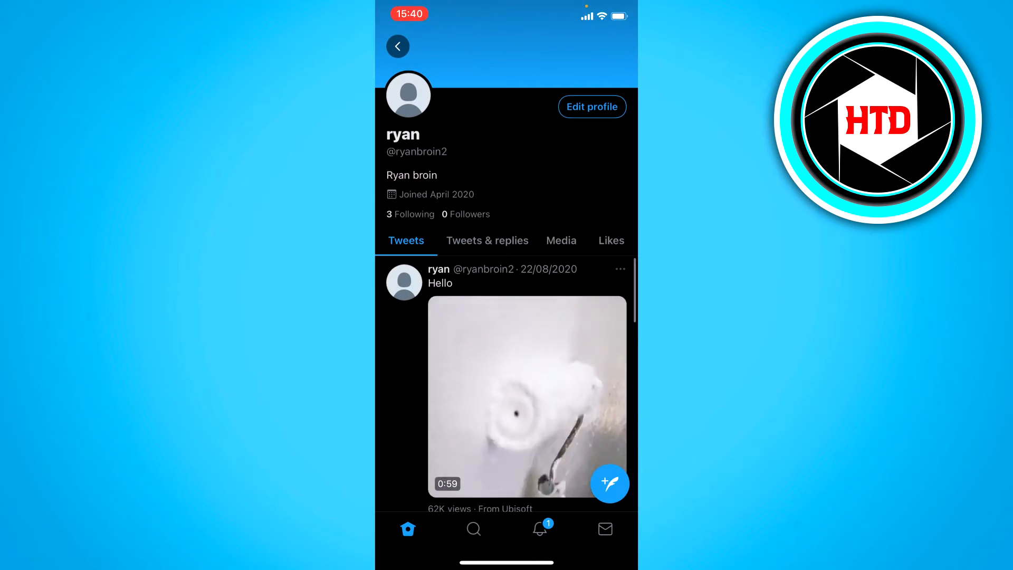
# Scroll to one of ryan's video tweets and copy its link from the Share Tweet sheet.
pyautogui.scroll(-3)
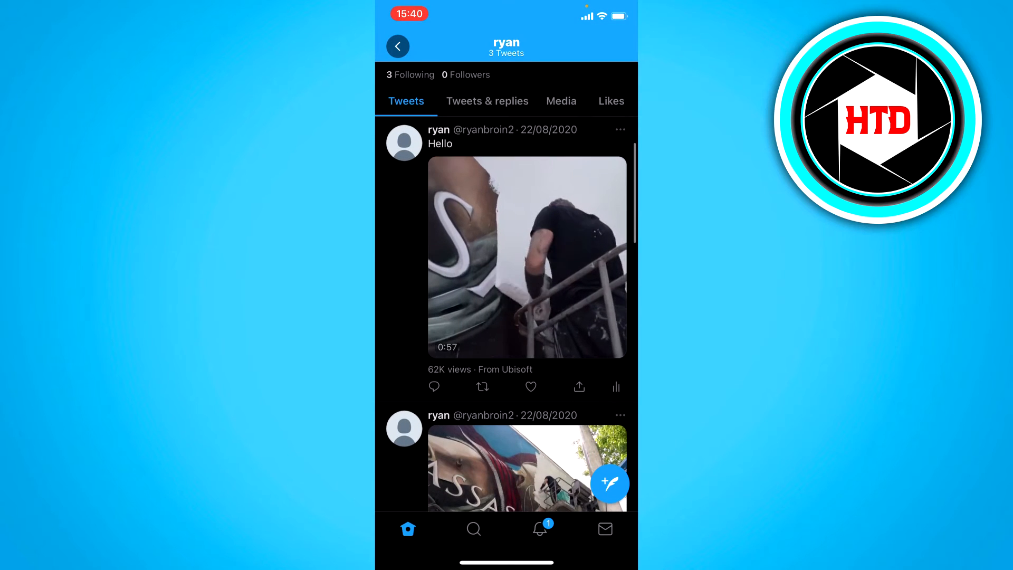
pyautogui.scroll(-3)
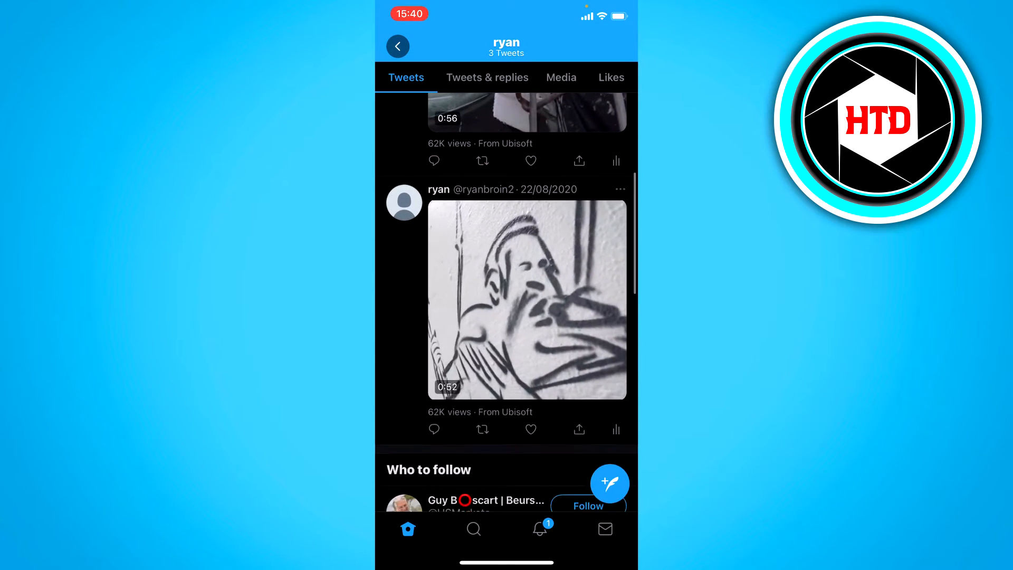
pyautogui.scroll(-3)
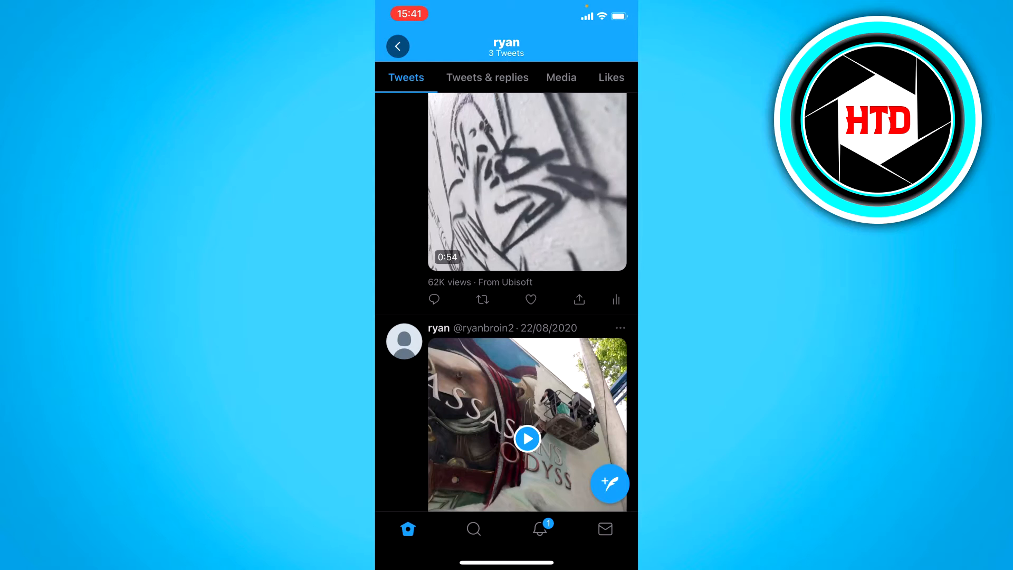
pyautogui.click(579, 300)
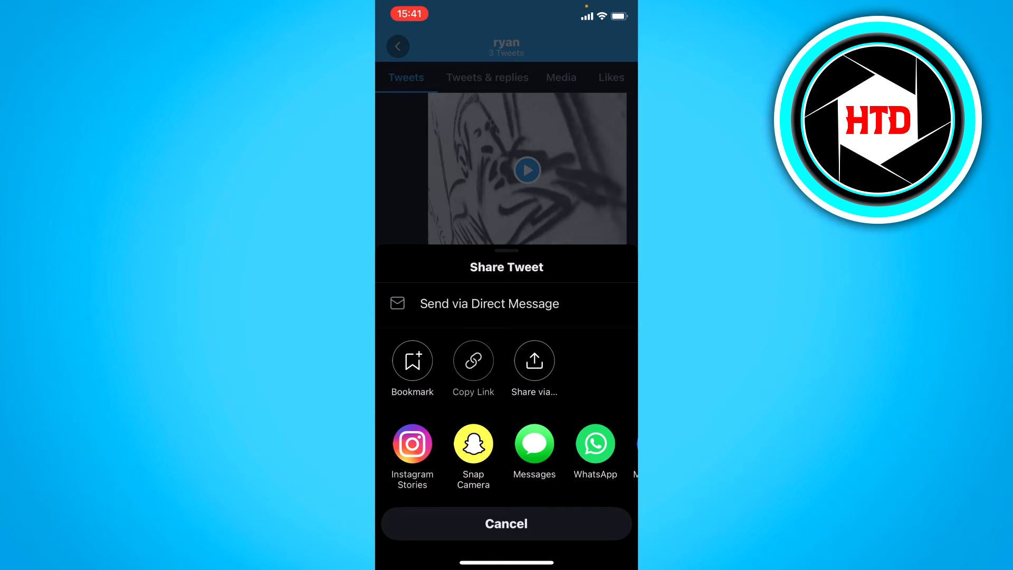
pyautogui.click(507, 523)
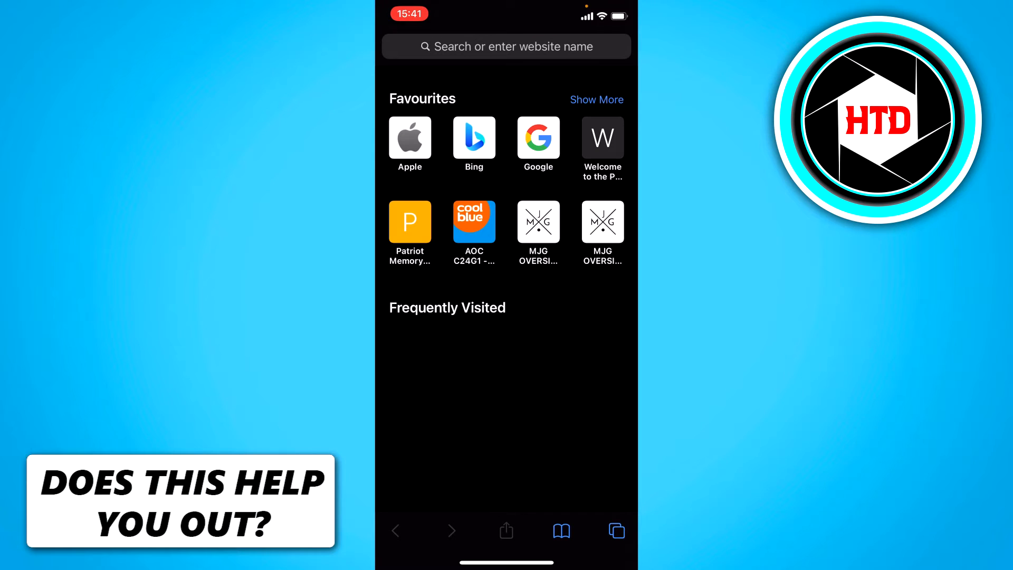
# Paste the tweet link in Safari's address bar, trim it to twitter.com/ryanbroin2 and load it.
pyautogui.click(505, 47)
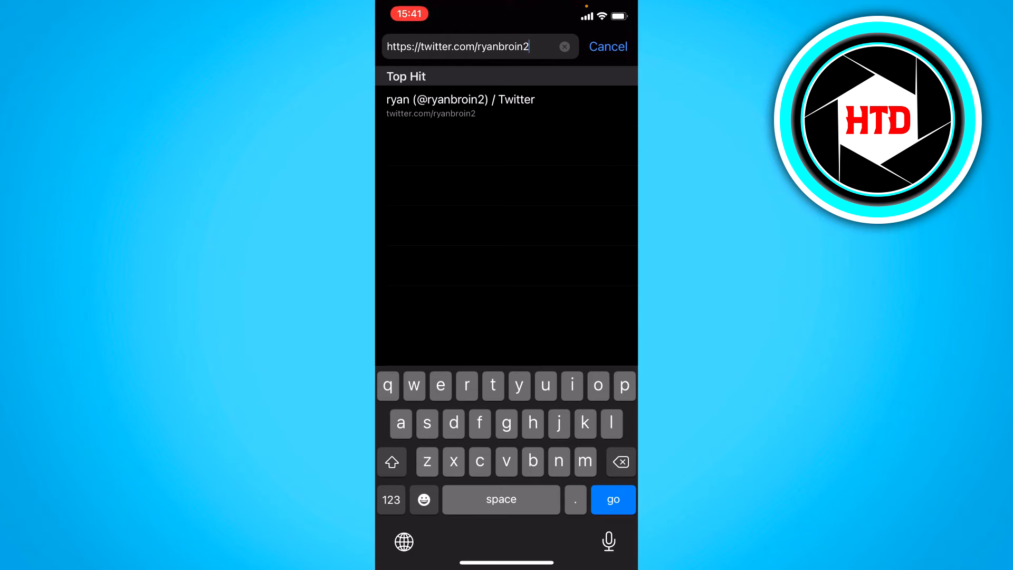
pyautogui.doubleClick(460, 46)
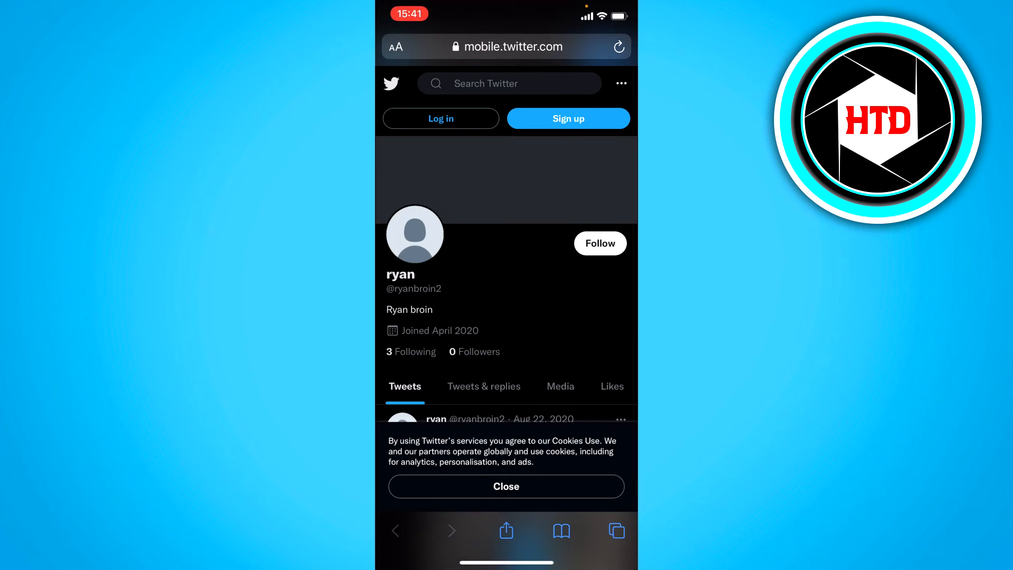
pyautogui.click(506, 486)
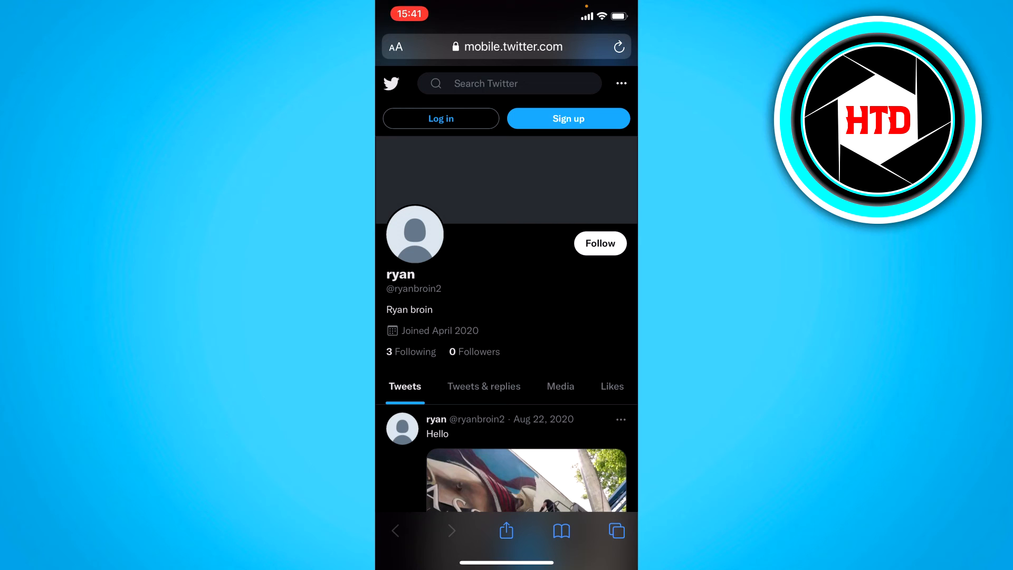